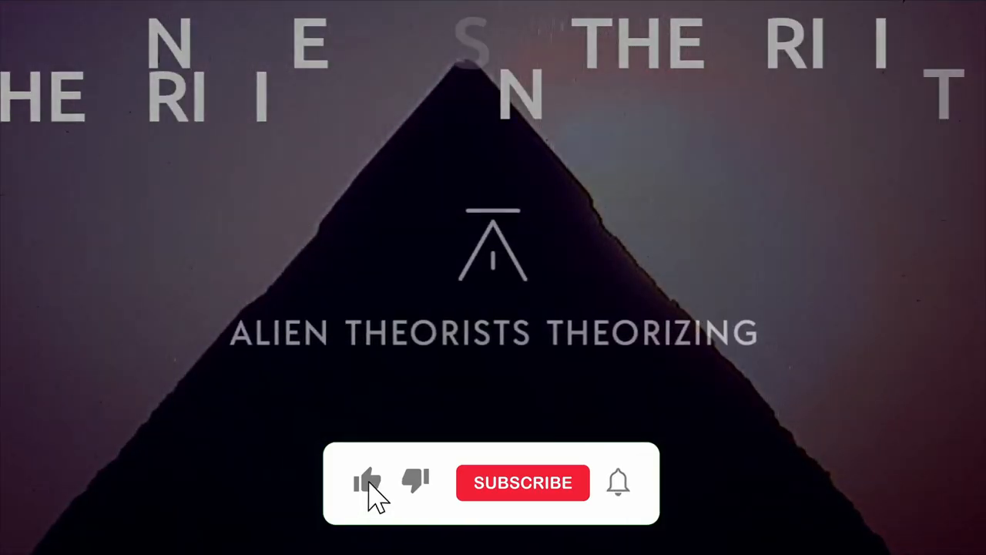
Like the video and subscribe to Alien Theorists Theorizing on the black outro card.
{"action": "left_click", "coordinate": [524, 483]}
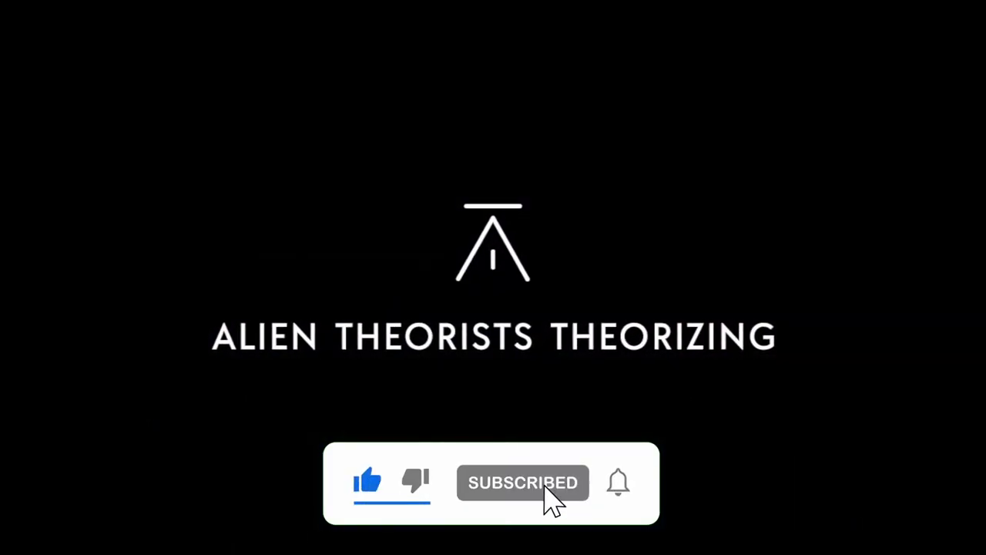